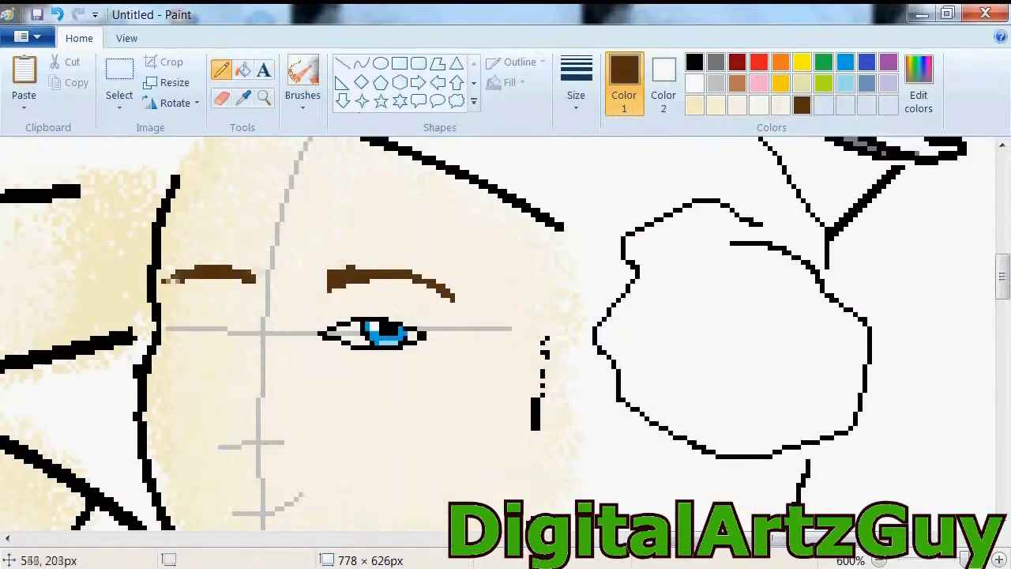
Brush the pale beige skin tone inside the long angled outlined limb.
left_click(918, 85)
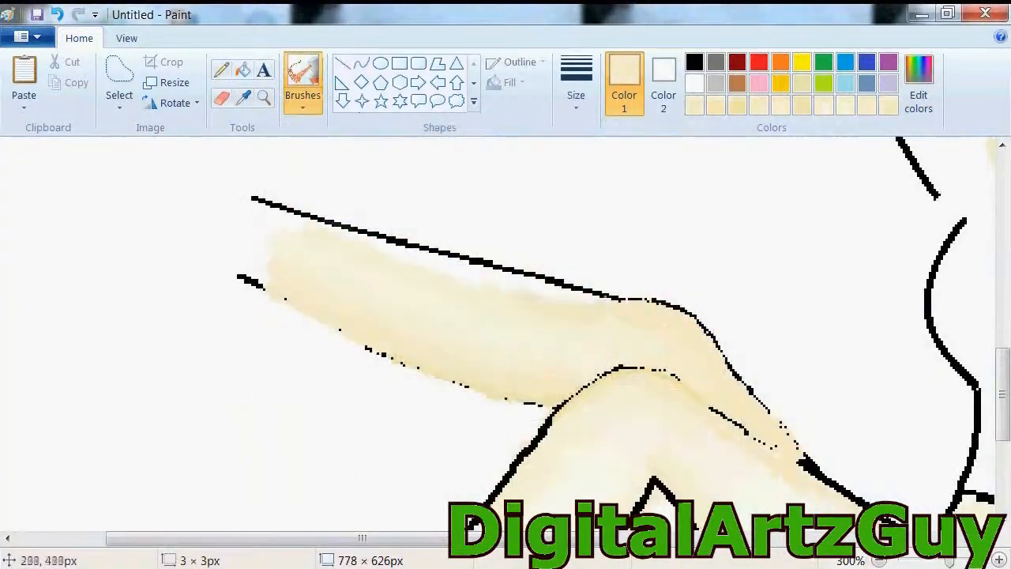
Paint brown hair beside the face and add the black pupil to the right eye.
left_click(918, 82)
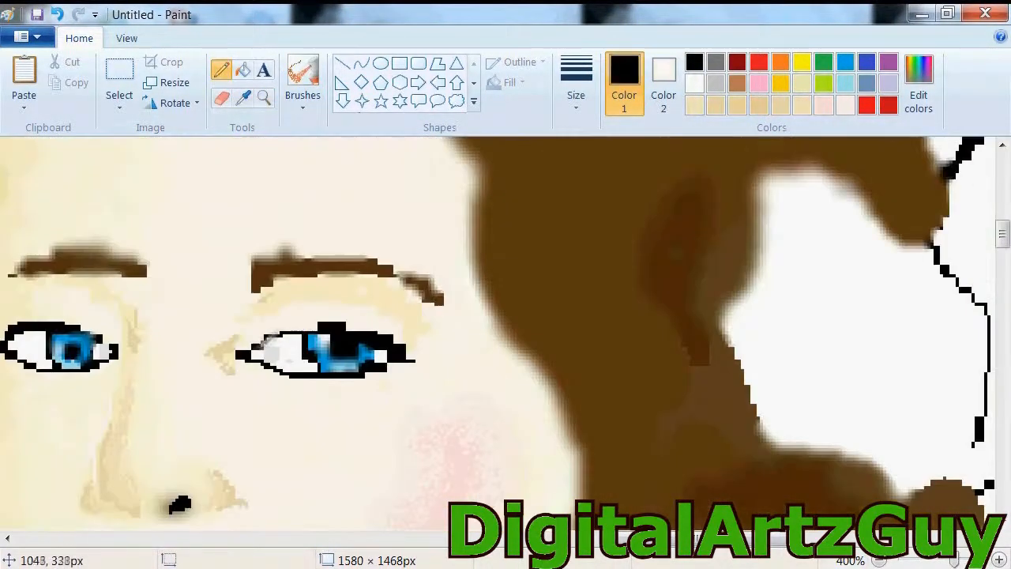
left_click(324, 350)
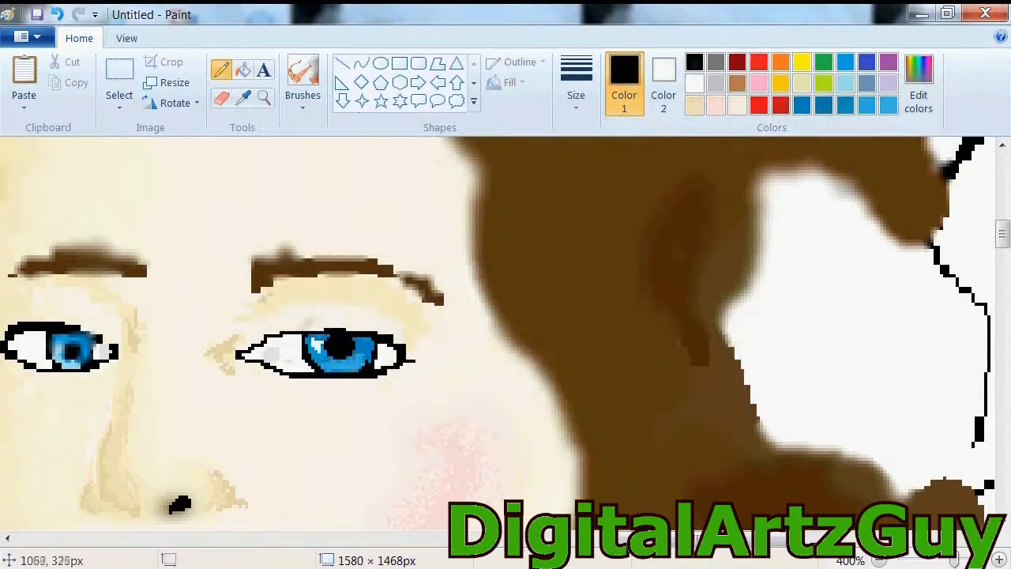